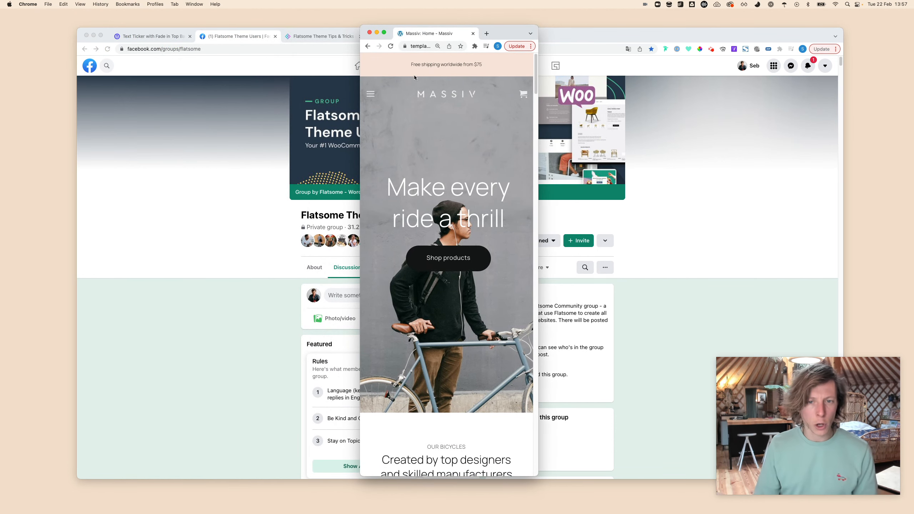
{"action": "mouse_move", "coordinate": [421, 80]}
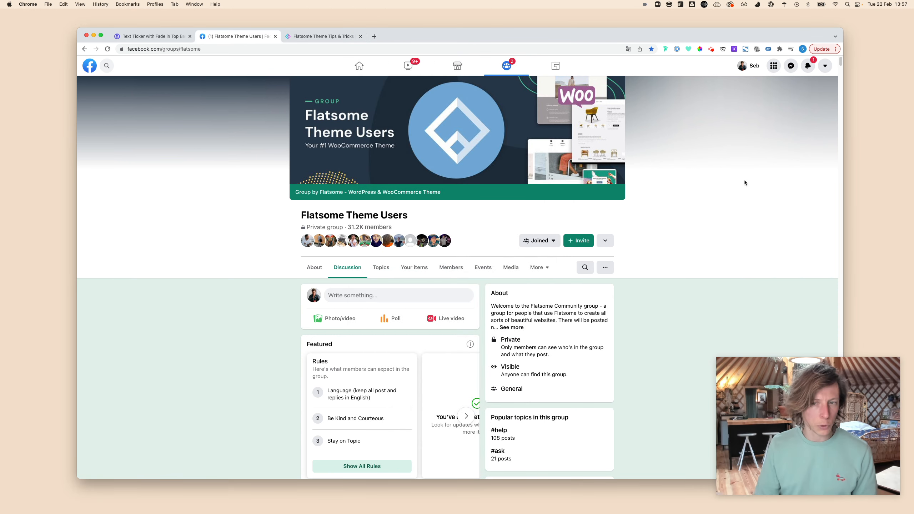
{"action": "mouse_move", "coordinate": [742, 184]}
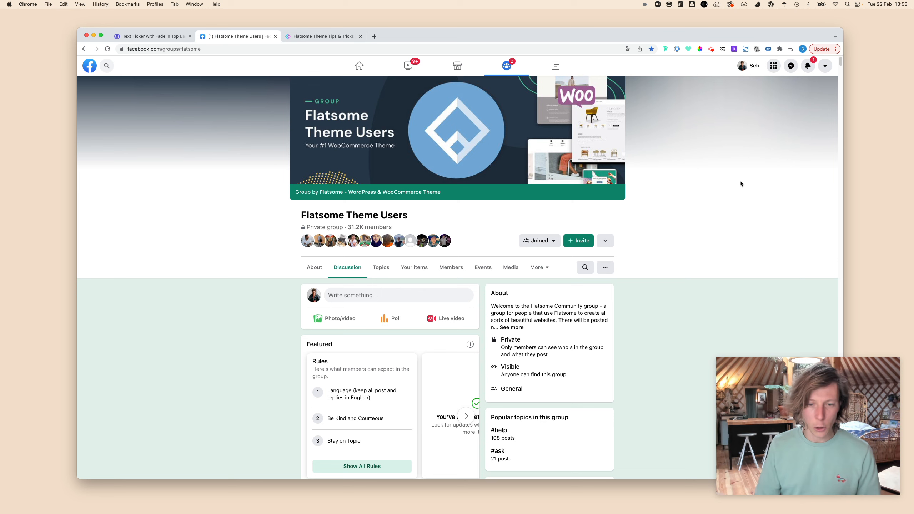
Step: Search the Facebook group for 'jorn' to reach the backticks-vs-quotes comment, then move to Flatsome Experts
{"action": "type", "text": "b"}
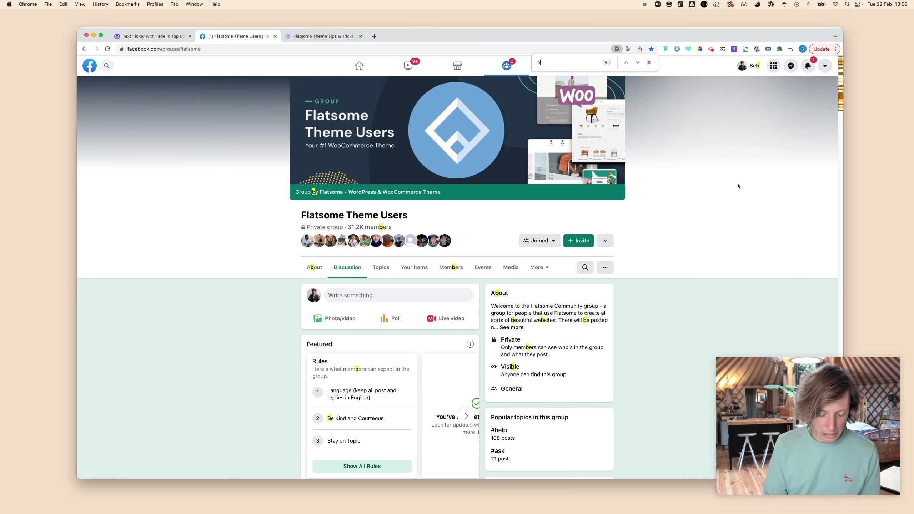
{"action": "type", "text": "jorn"}
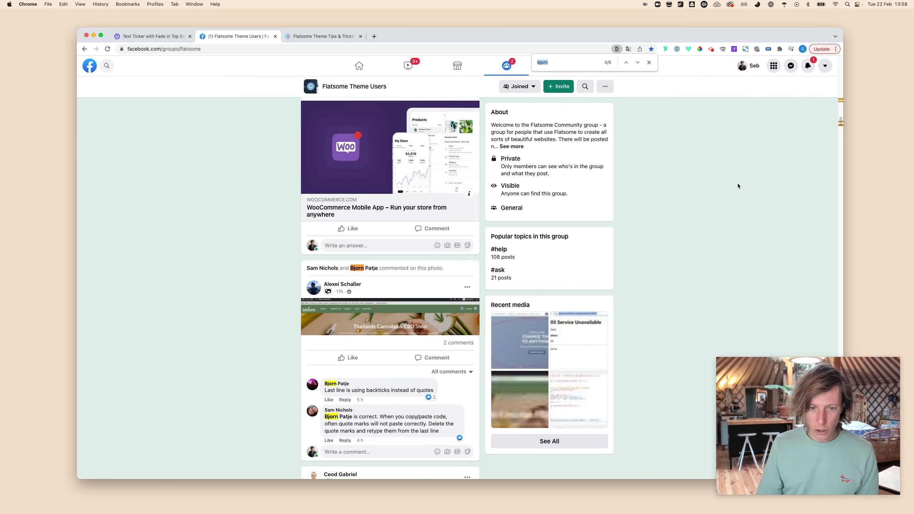
{"action": "left_click", "coordinate": [626, 62]}
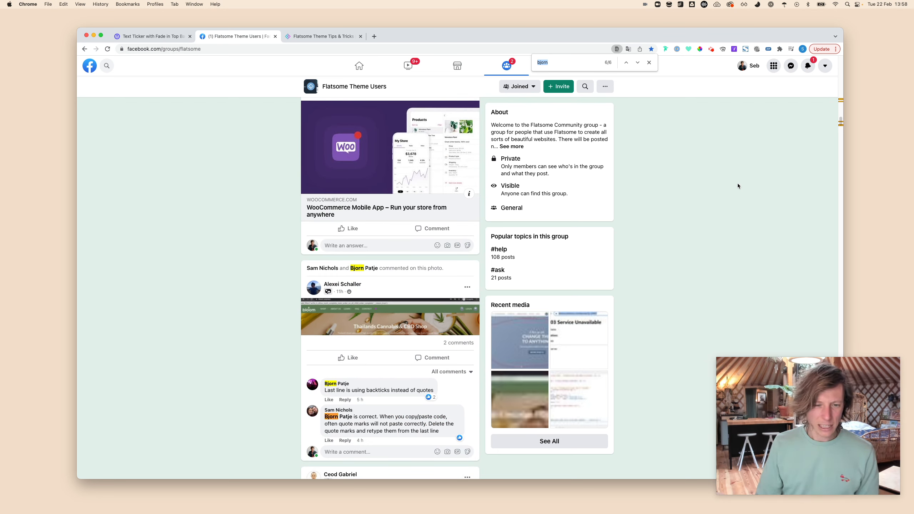
{"action": "mouse_move", "coordinate": [741, 188]}
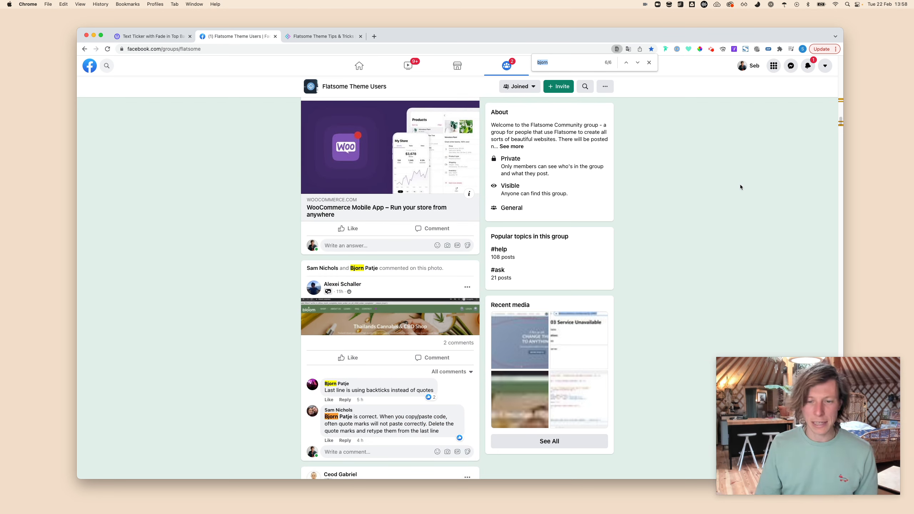
{"action": "mouse_move", "coordinate": [728, 195]}
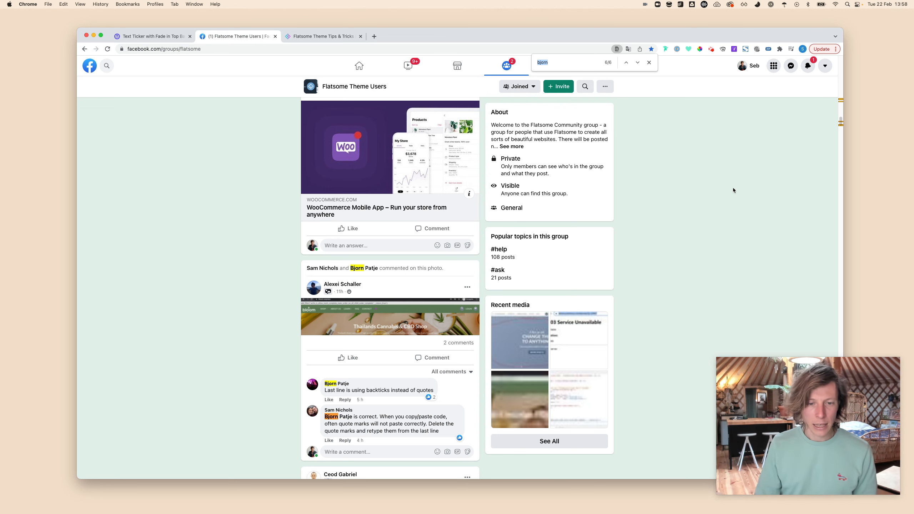
{"action": "left_click", "coordinate": [322, 36]}
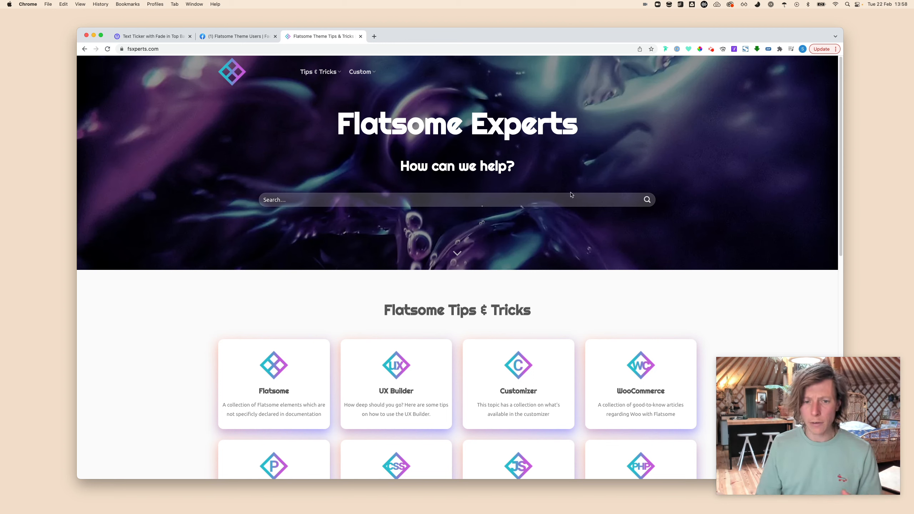
{"action": "mouse_move", "coordinate": [591, 241]}
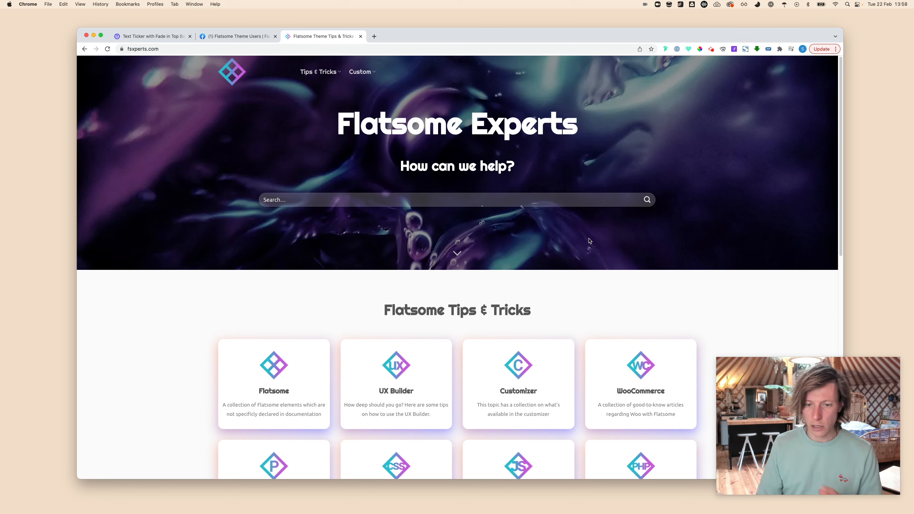
{"action": "mouse_move", "coordinate": [590, 245]}
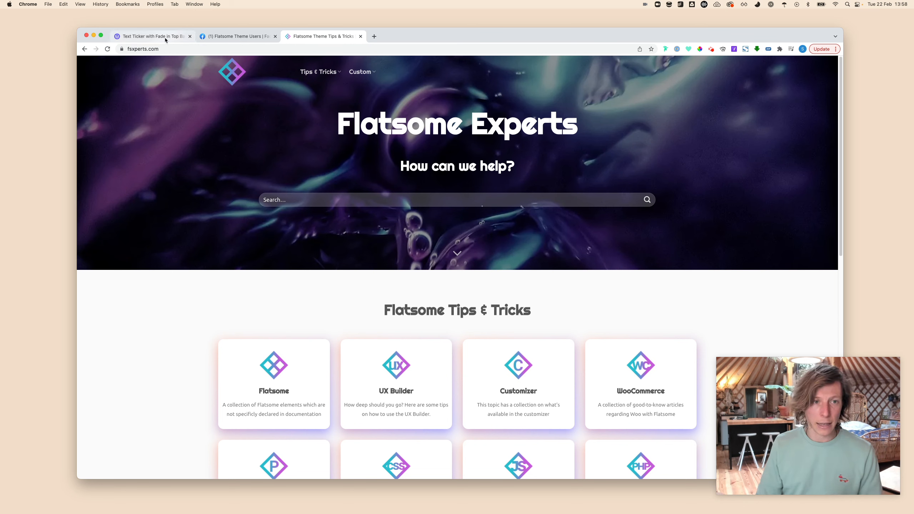
{"action": "mouse_move", "coordinate": [232, 72]}
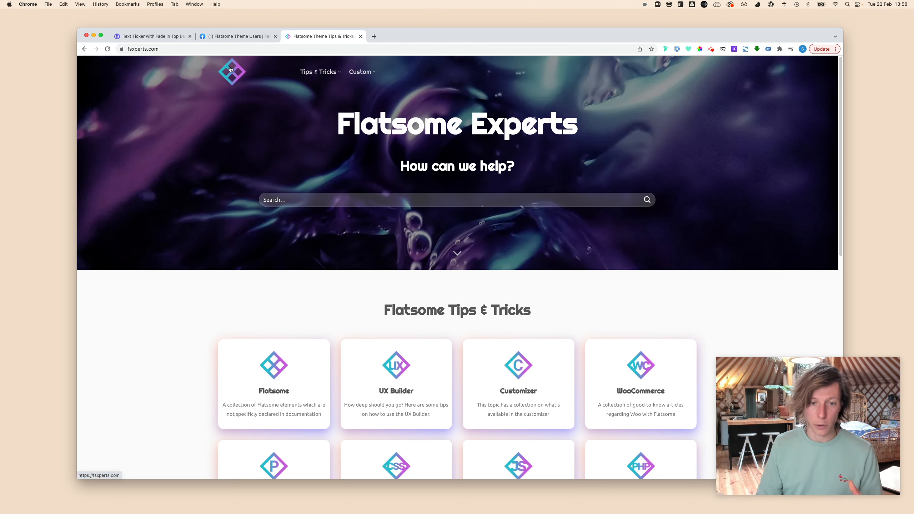
Step: Bring up the Text Ticker (Fade) tutorial and reach its JavaScript code section
{"action": "left_click", "coordinate": [151, 36]}
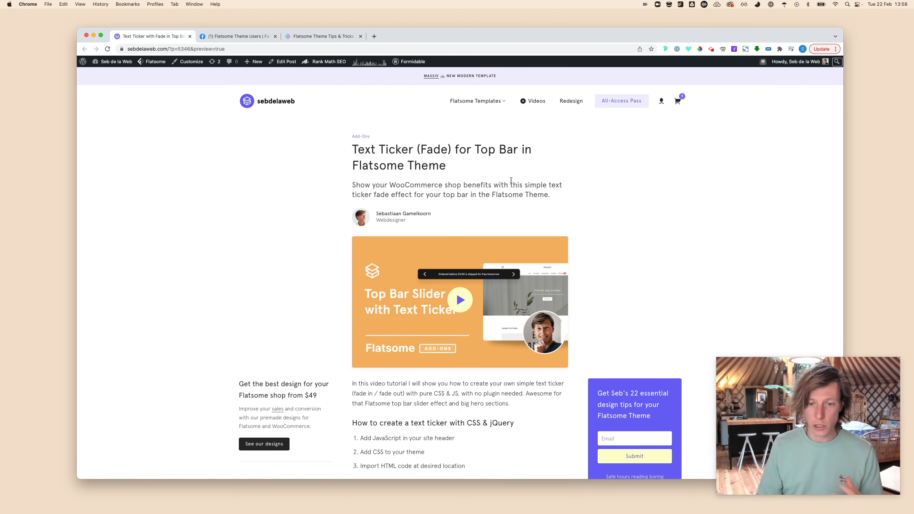
{"action": "mouse_move", "coordinate": [598, 180]}
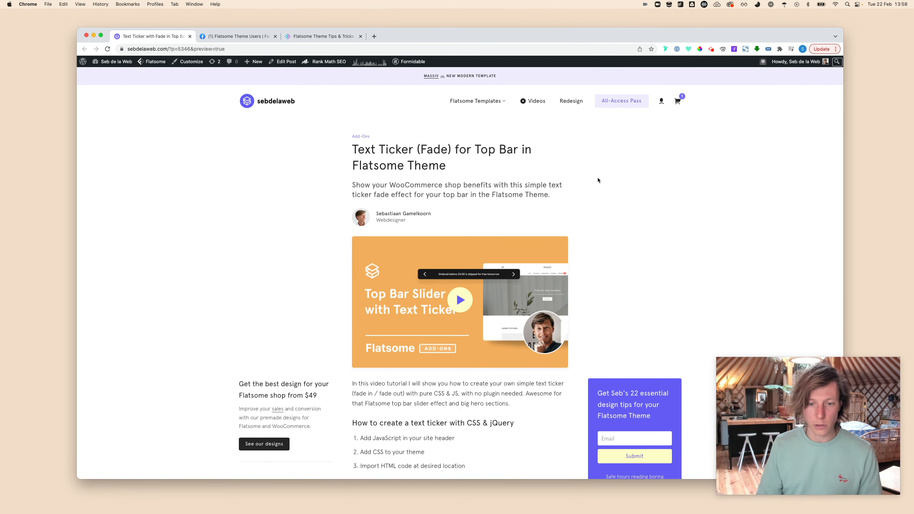
{"action": "mouse_move", "coordinate": [602, 179]}
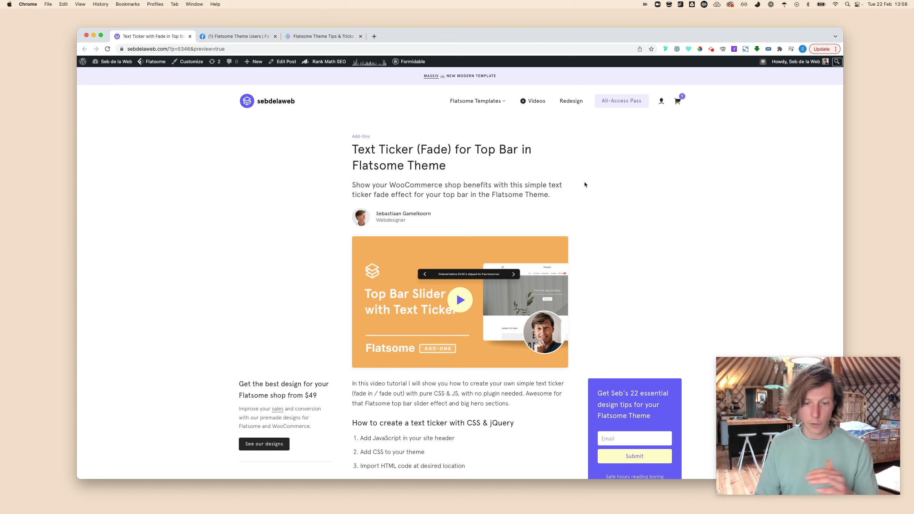
{"action": "mouse_move", "coordinate": [580, 187]}
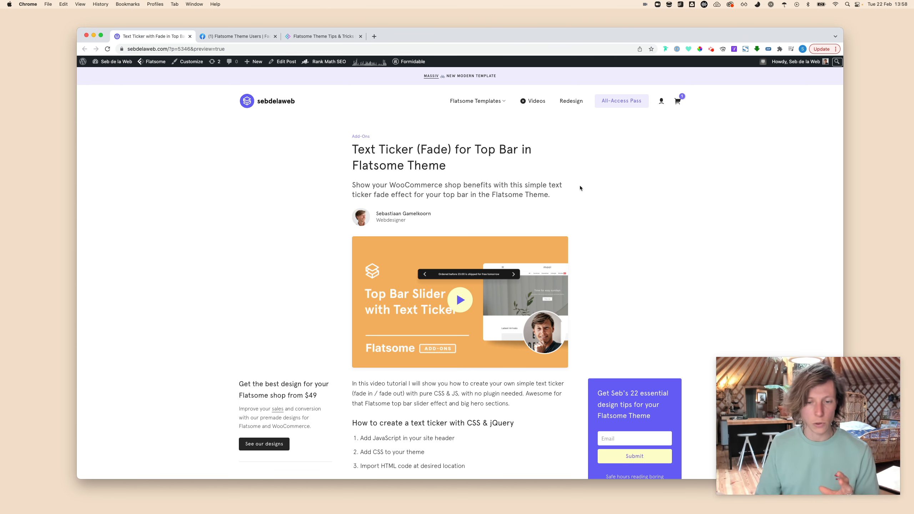
{"action": "scroll", "scroll_direction": "down", "scroll_amount": 3}
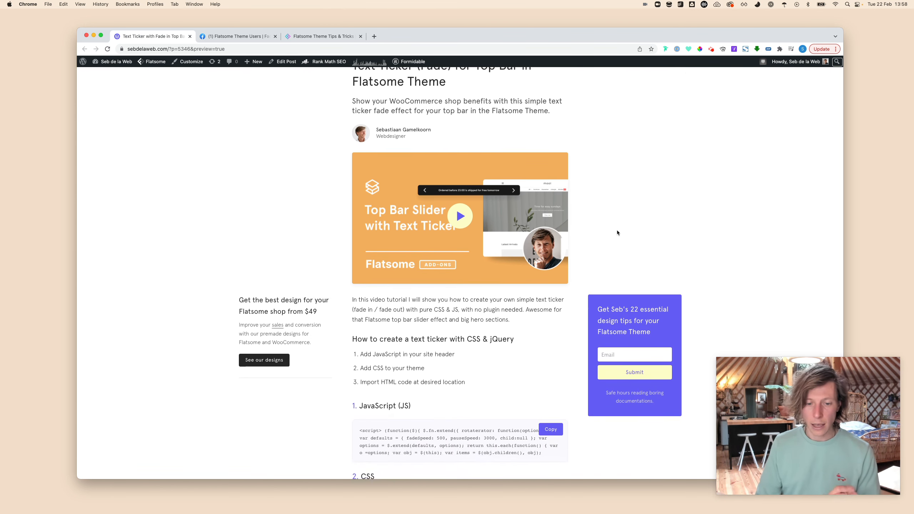
{"action": "scroll", "scroll_direction": "down", "scroll_amount": 3}
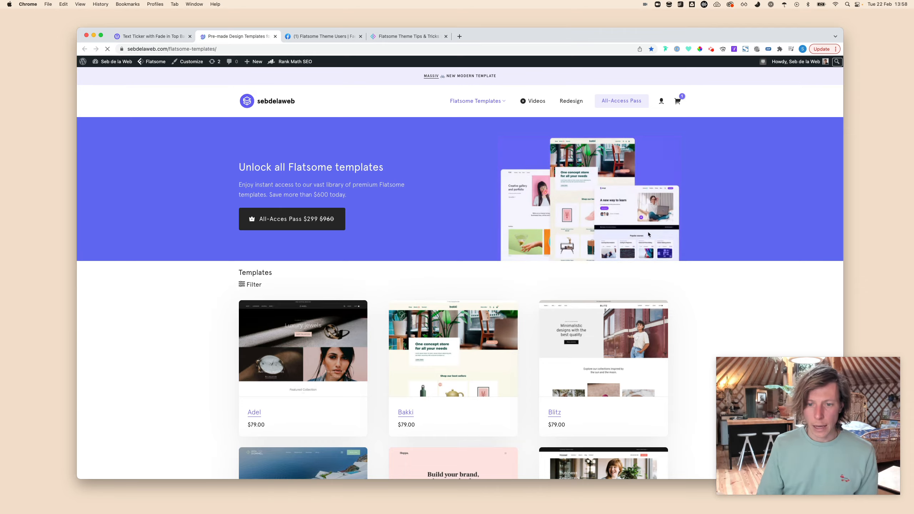
Step: Open the Mooi template's product page and launch its live demo store
{"action": "scroll", "scroll_direction": "down", "scroll_amount": 3}
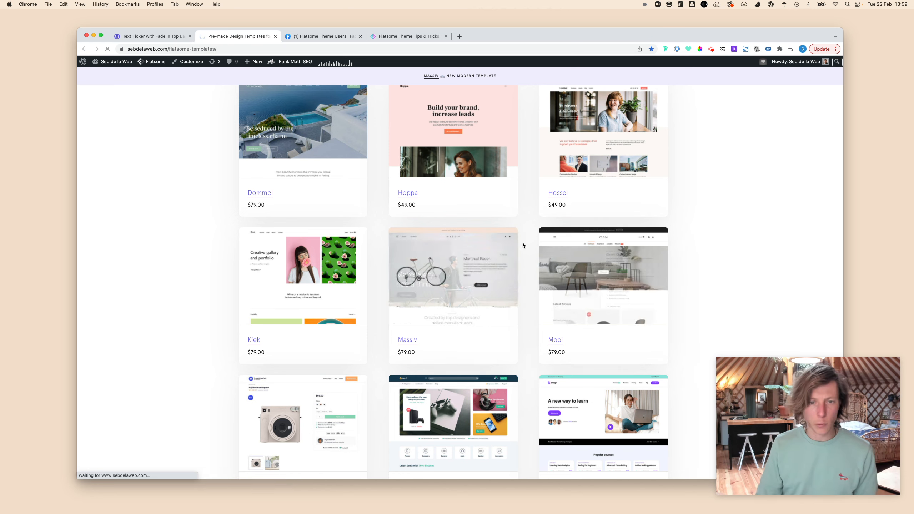
{"action": "left_click", "coordinate": [555, 340]}
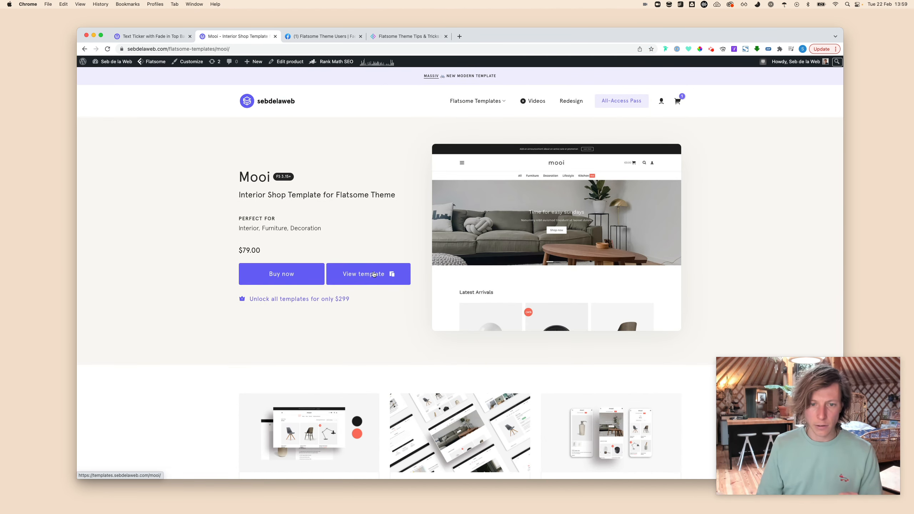
{"action": "left_click", "coordinate": [363, 275]}
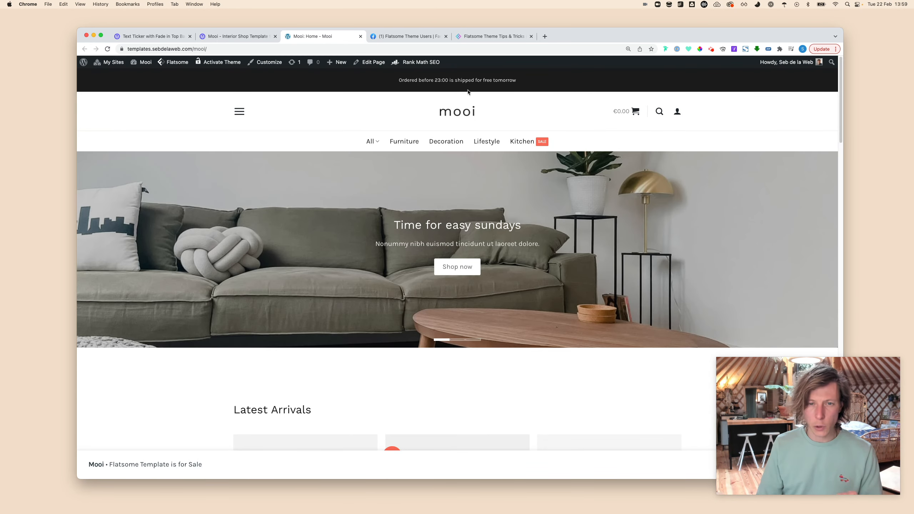
{"action": "mouse_move", "coordinate": [442, 117]}
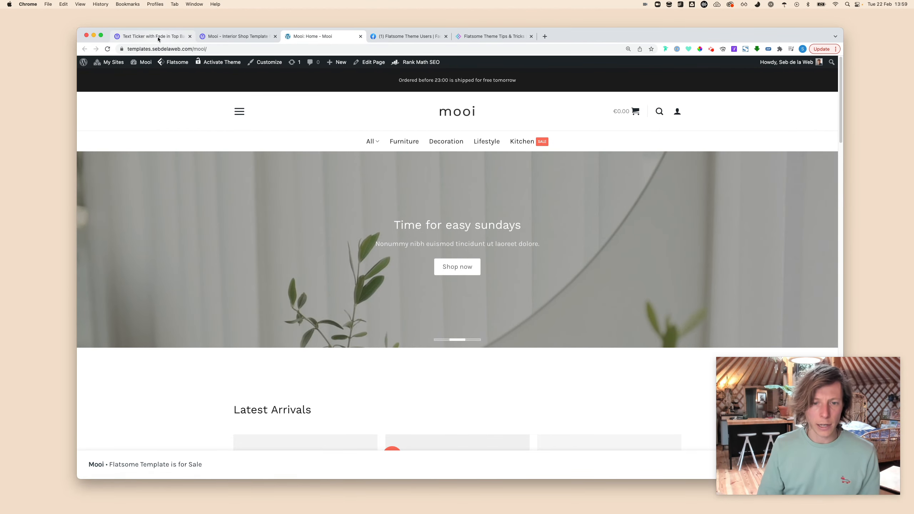
Step: Copy the tutorial's JavaScript ticker code and return to the Mooi shop site
{"action": "left_click", "coordinate": [152, 37]}
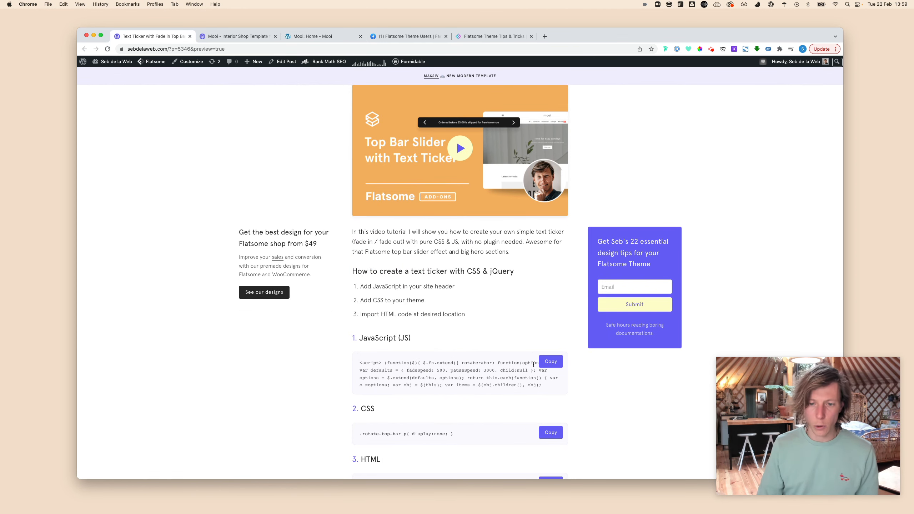
{"action": "left_click", "coordinate": [550, 360]}
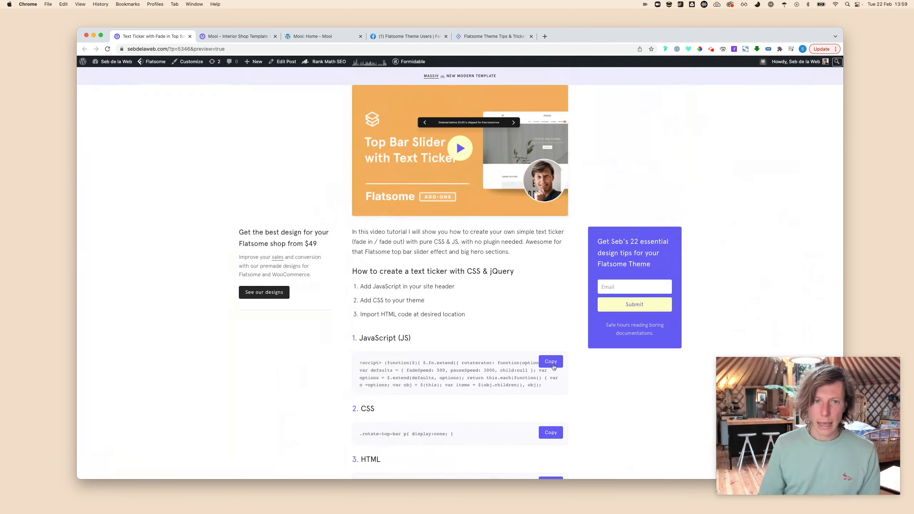
{"action": "left_click", "coordinate": [324, 36]}
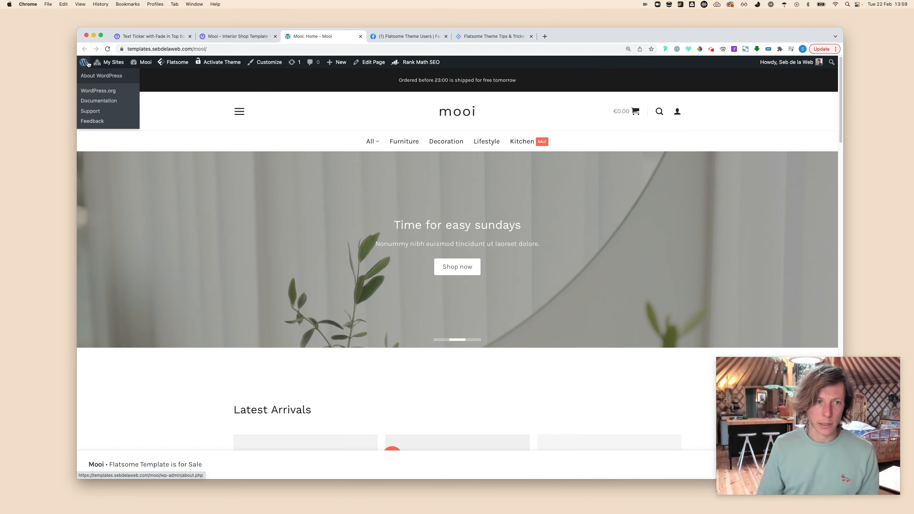
Step: Enter the Mooi WordPress admin and open Flatsome's Advanced options for the footer scripts
{"action": "left_click", "coordinate": [101, 75]}
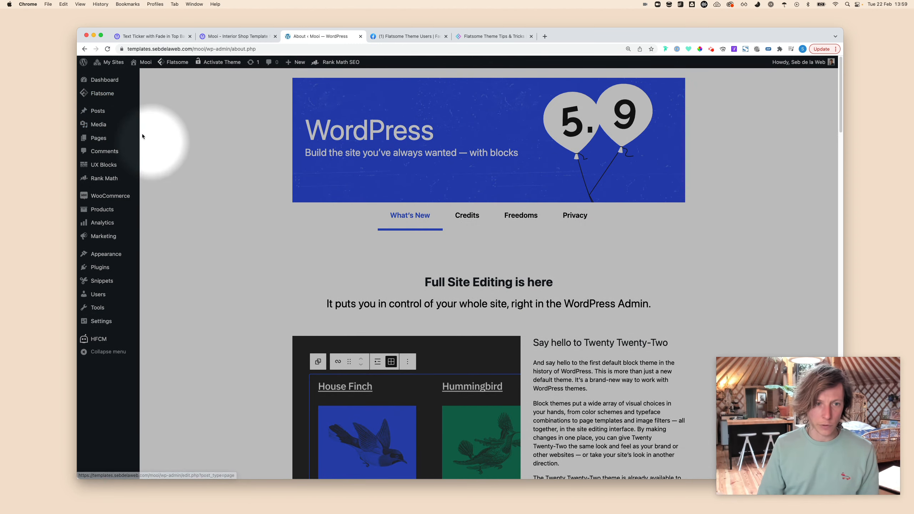
{"action": "left_click", "coordinate": [103, 93]}
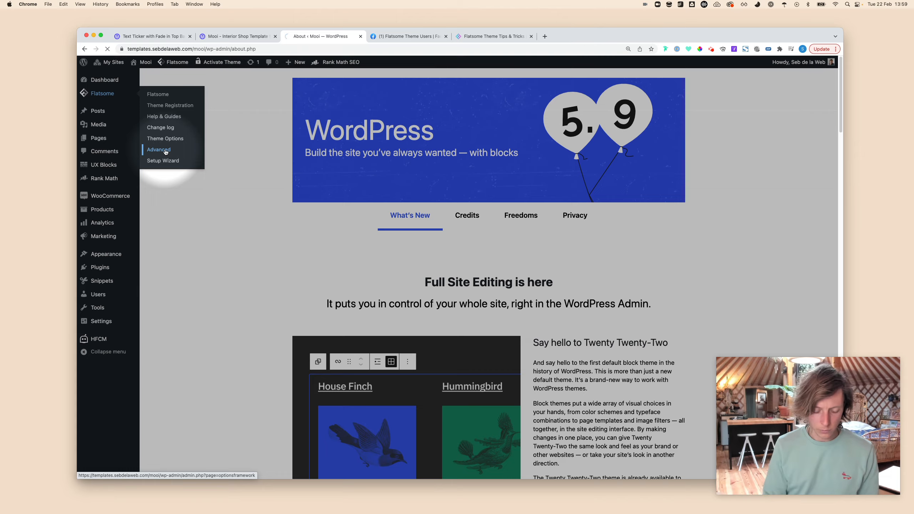
{"action": "left_click", "coordinate": [159, 150]}
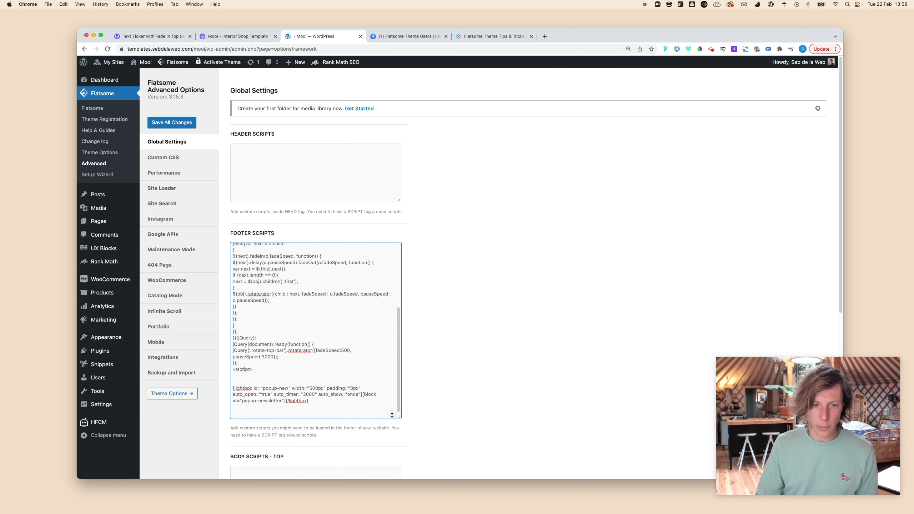
{"action": "scroll", "scroll_direction": "down", "scroll_amount": 3}
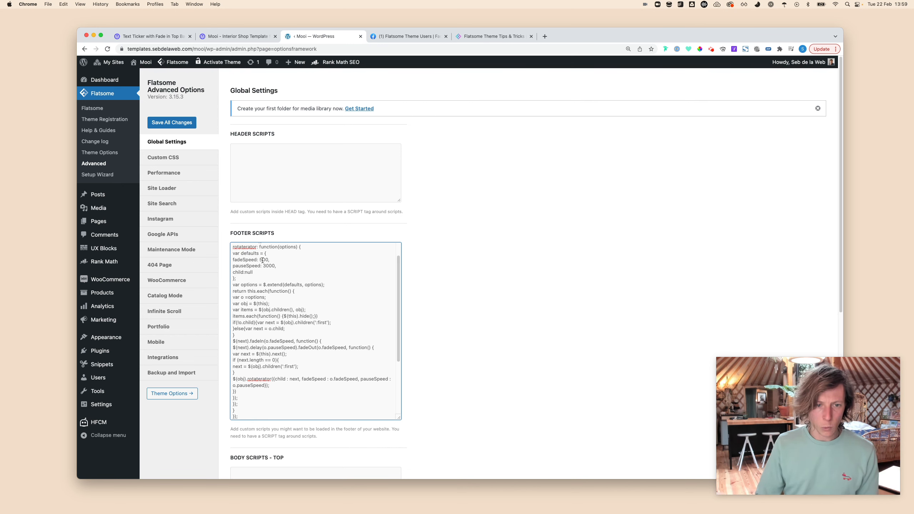
{"action": "scroll", "scroll_direction": "down", "scroll_amount": 3}
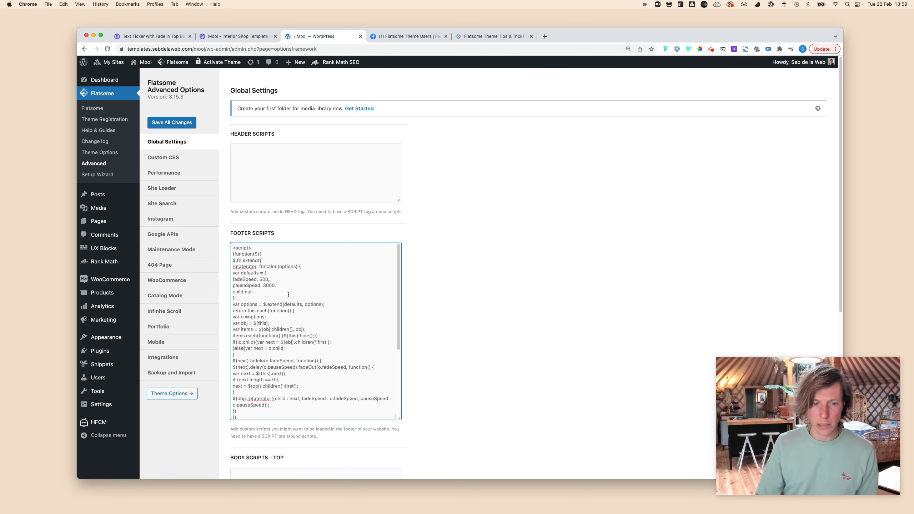
{"action": "mouse_move", "coordinate": [405, 312]}
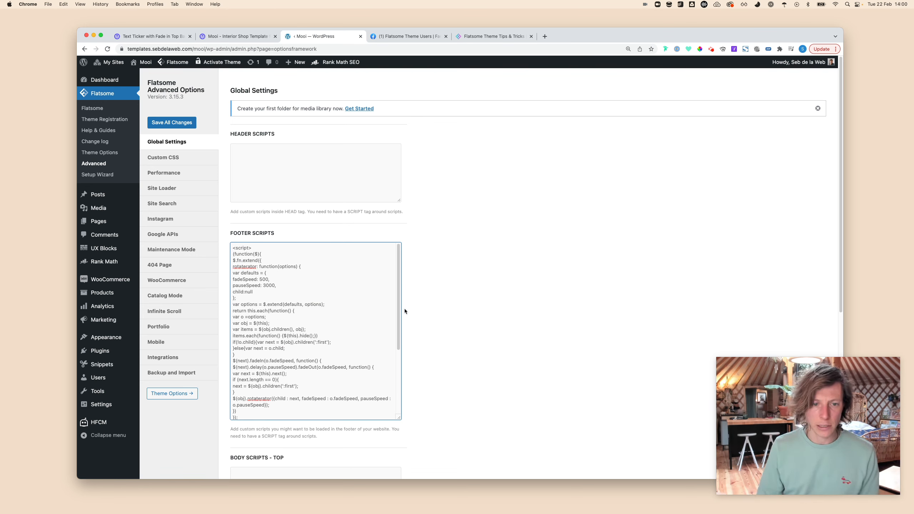
{"action": "mouse_move", "coordinate": [452, 290]}
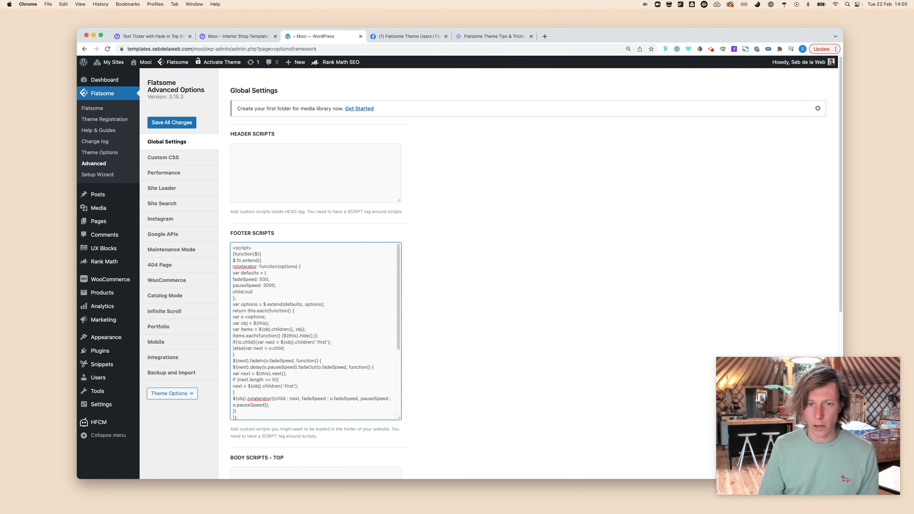
{"action": "scroll", "scroll_direction": "down", "scroll_amount": 3}
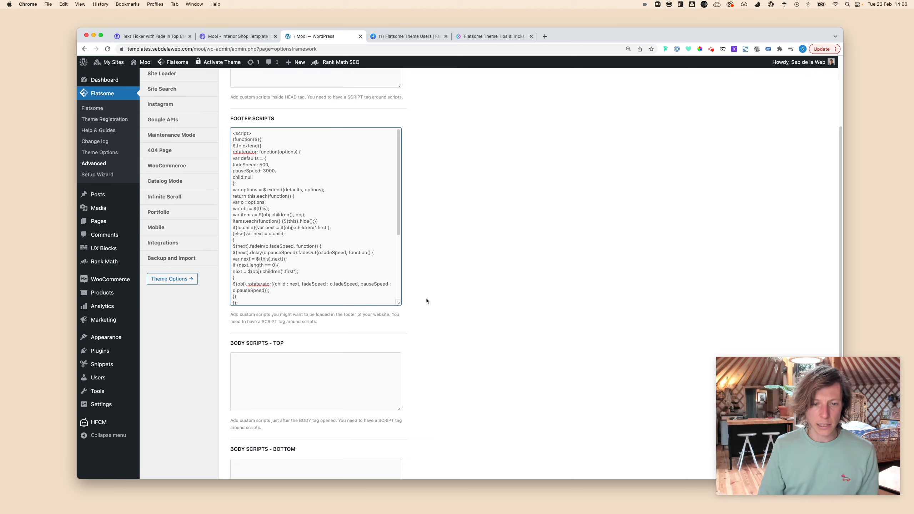
{"action": "scroll", "scroll_direction": "down", "scroll_amount": 3}
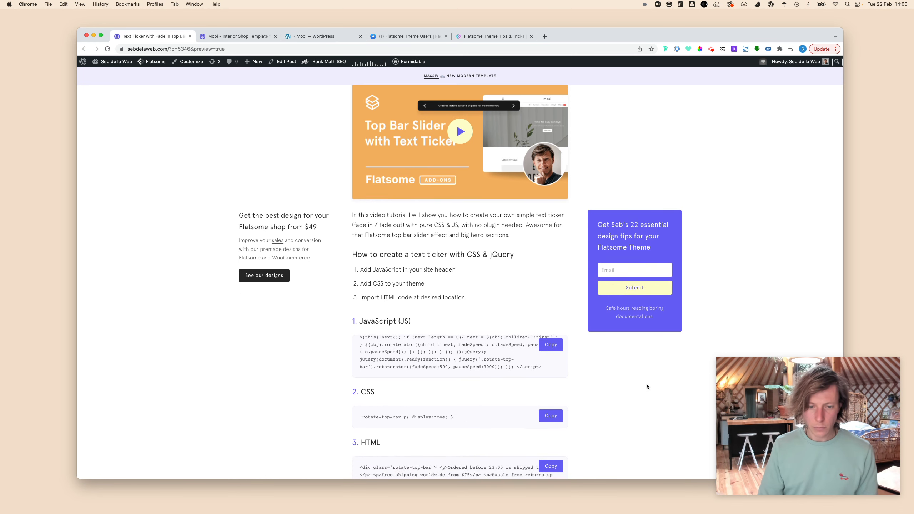
Step: Copy the tutorial's CSS rule hiding the top bar paragraphs and return to the Mooi admin
{"action": "scroll", "scroll_direction": "down", "scroll_amount": 3}
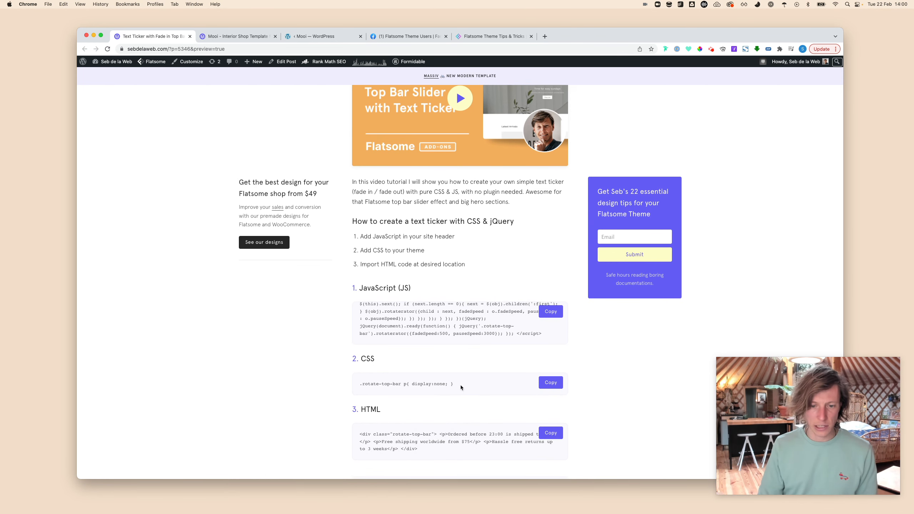
{"action": "left_click", "coordinate": [550, 382]}
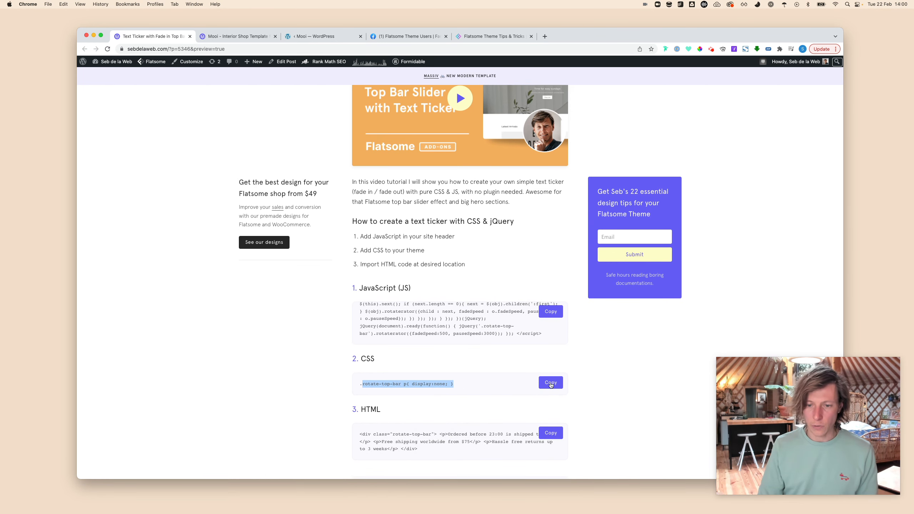
{"action": "left_click", "coordinate": [550, 383]}
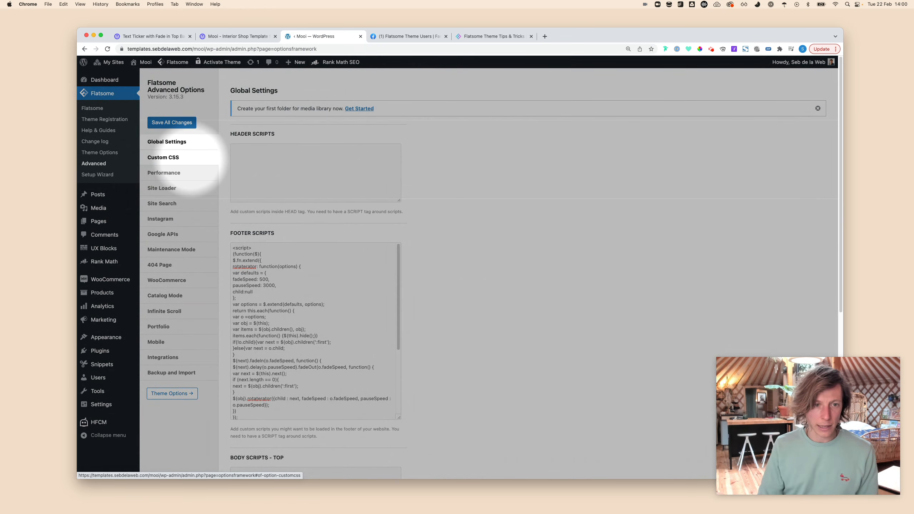
Step: Paste the rotate-top-bar rule into Flatsome Custom CSS, save all changes, and return to the tutorial
{"action": "left_click", "coordinate": [164, 157]}
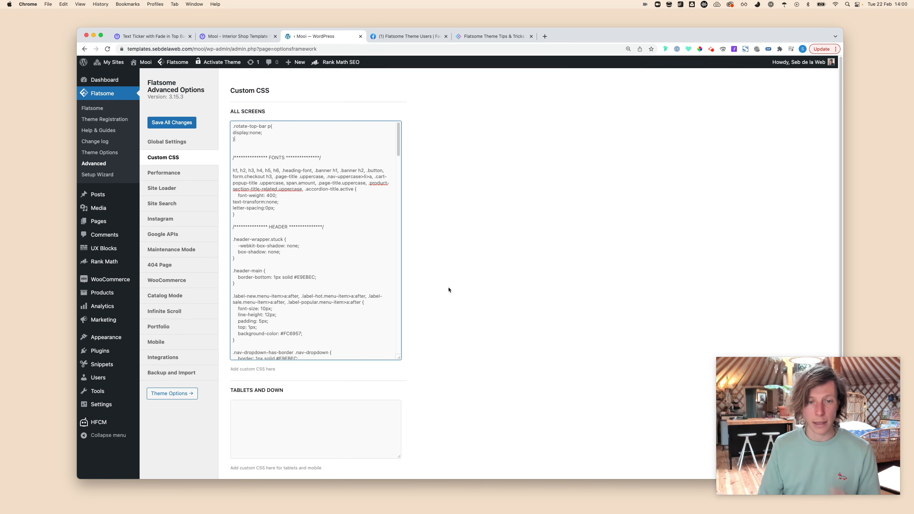
{"action": "scroll", "scroll_direction": "down", "scroll_amount": 3}
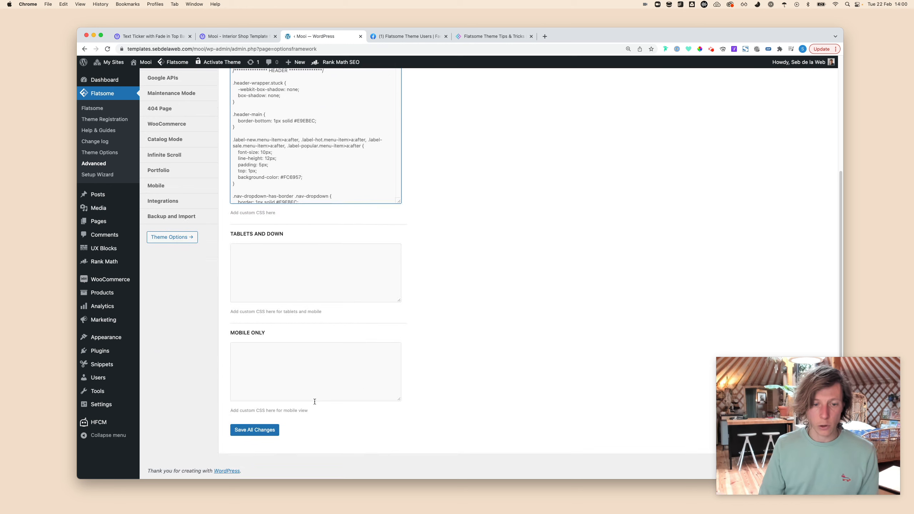
{"action": "left_click", "coordinate": [254, 430]}
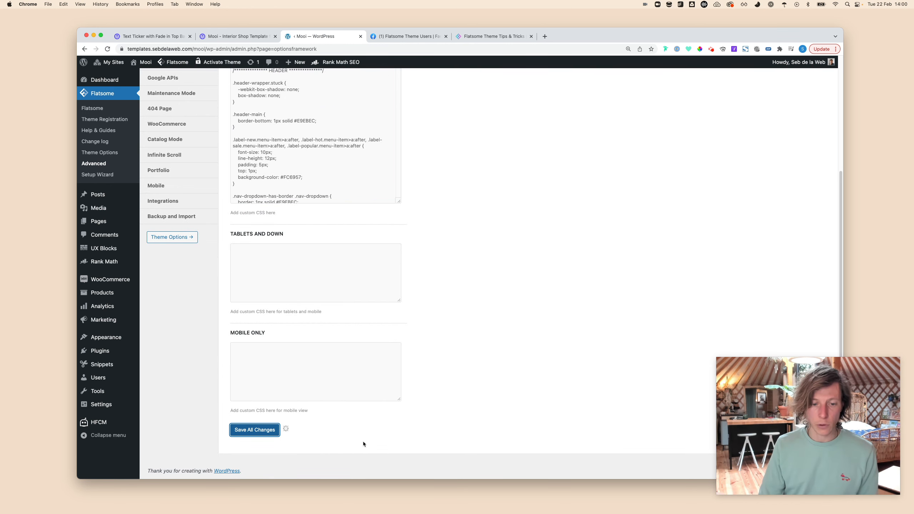
{"action": "left_click", "coordinate": [254, 430]}
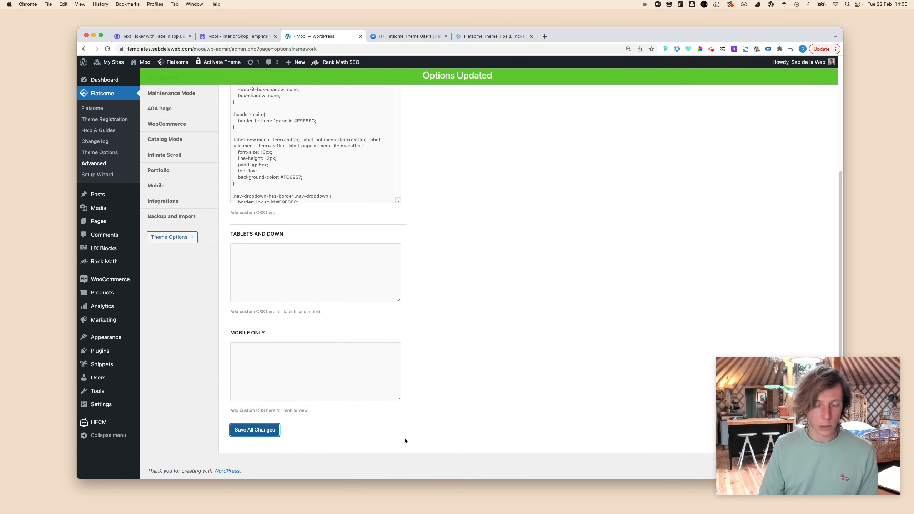
{"action": "left_click", "coordinate": [151, 36]}
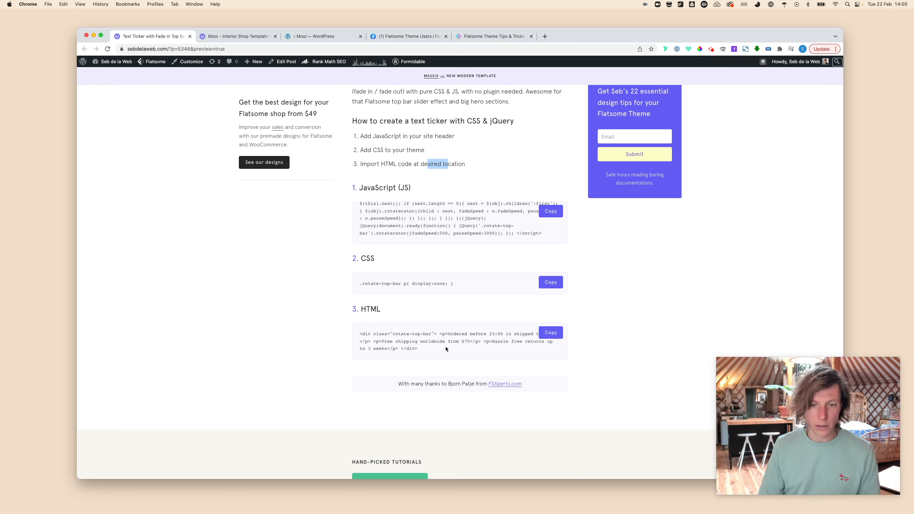
{"action": "mouse_move", "coordinate": [452, 354]}
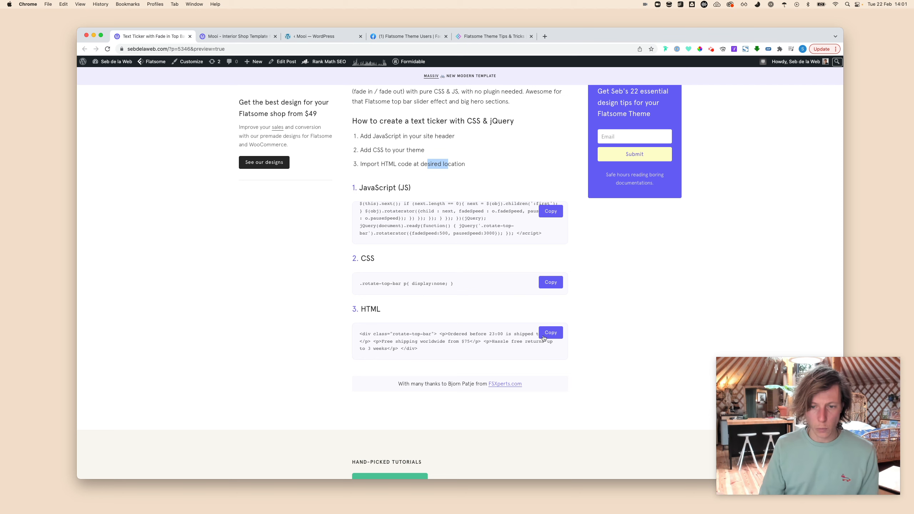
Step: Copy the tutorial's top bar HTML markup and return to the WordPress admin
{"action": "left_click", "coordinate": [550, 332]}
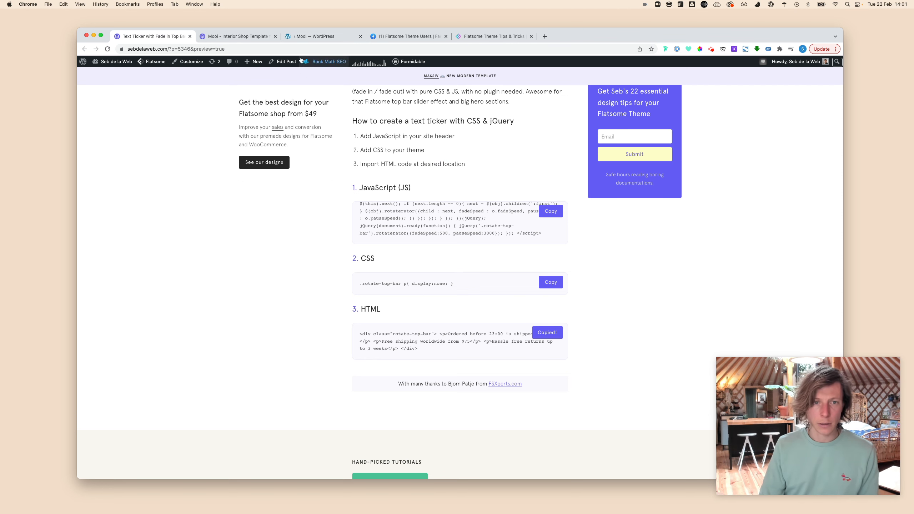
{"action": "left_click", "coordinate": [322, 36]}
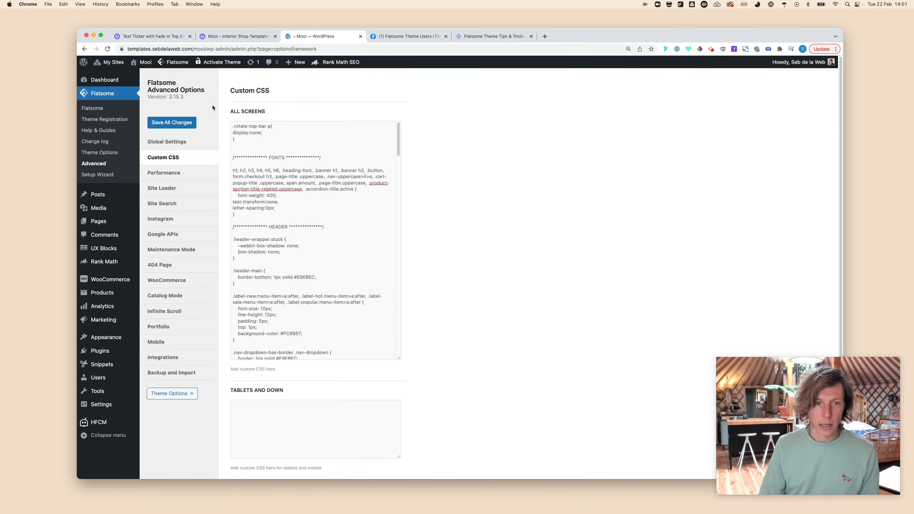
Step: Reveal the Flatsome admin bar submenu with Theme Options to reach the header settings
{"action": "left_click", "coordinate": [177, 62]}
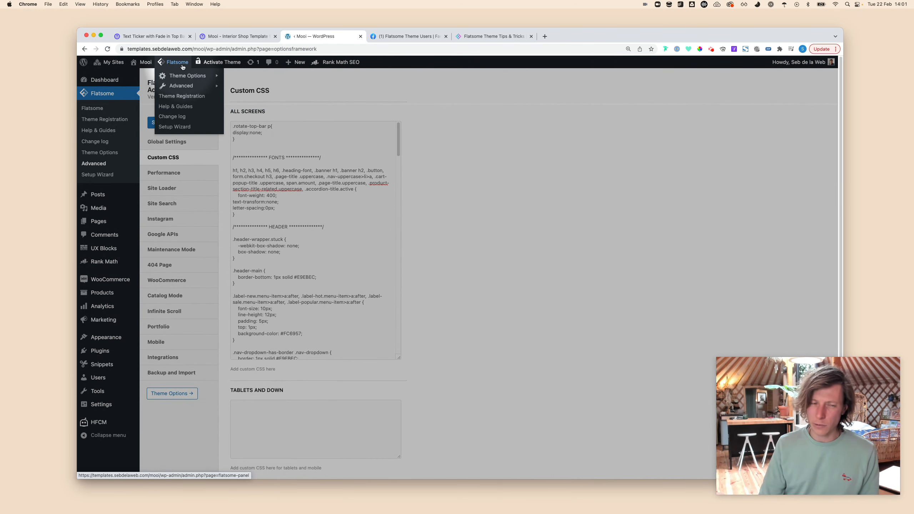
{"action": "mouse_move", "coordinate": [188, 75]}
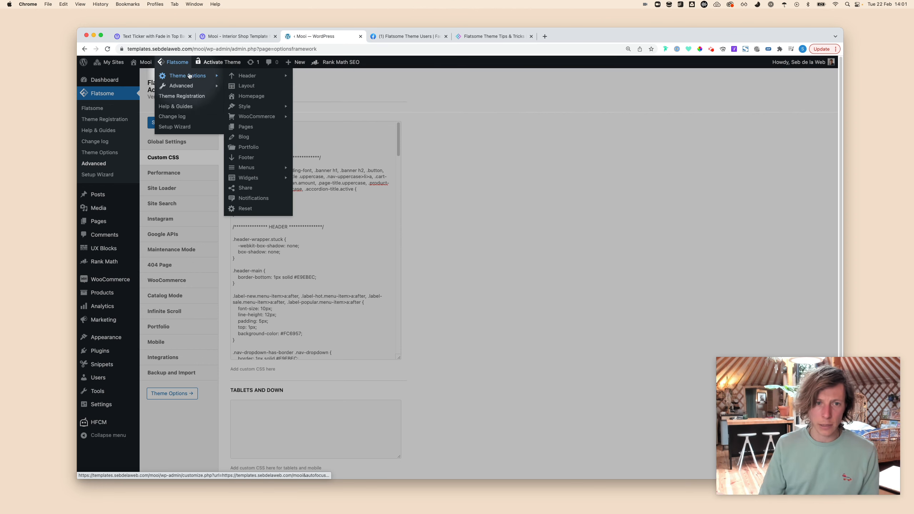
{"action": "mouse_move", "coordinate": [247, 75]}
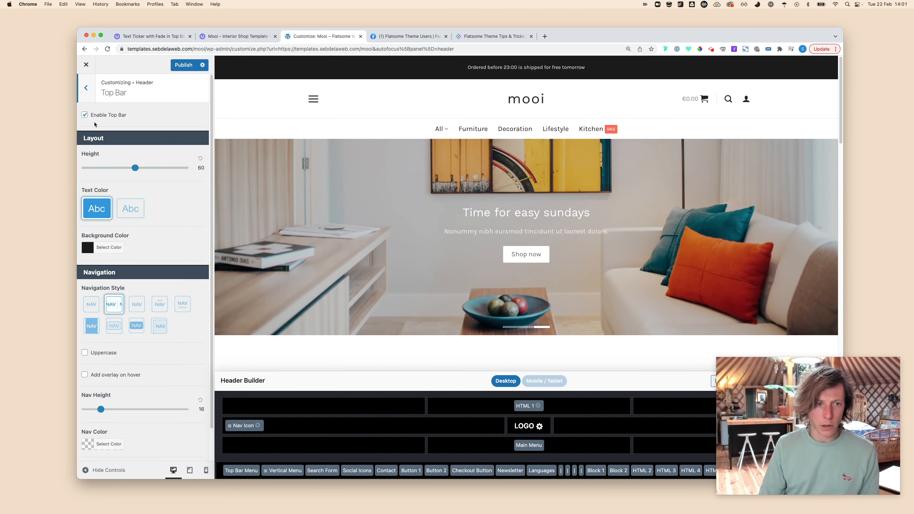
Step: Replace the header HTML 1 shipping text with the rotate-top-bar div holding three promotional lines
{"action": "left_click", "coordinate": [86, 87]}
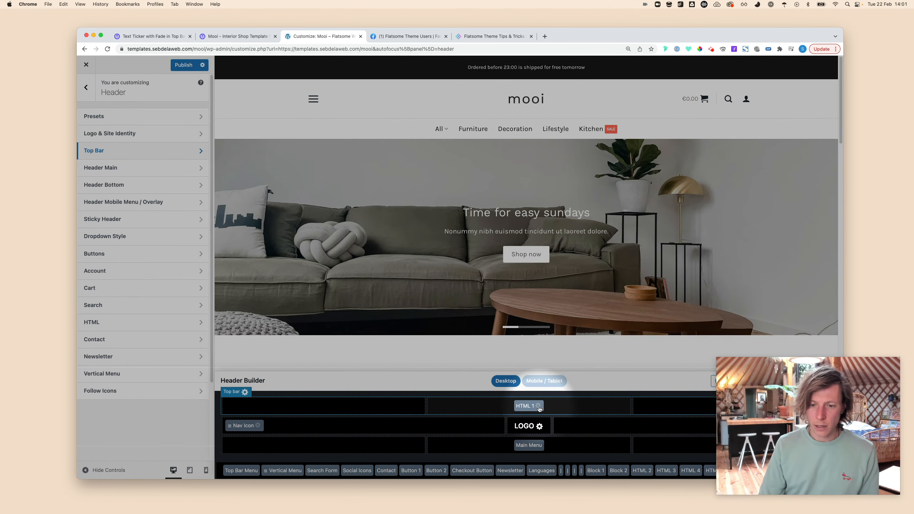
{"action": "left_click", "coordinate": [538, 406]}
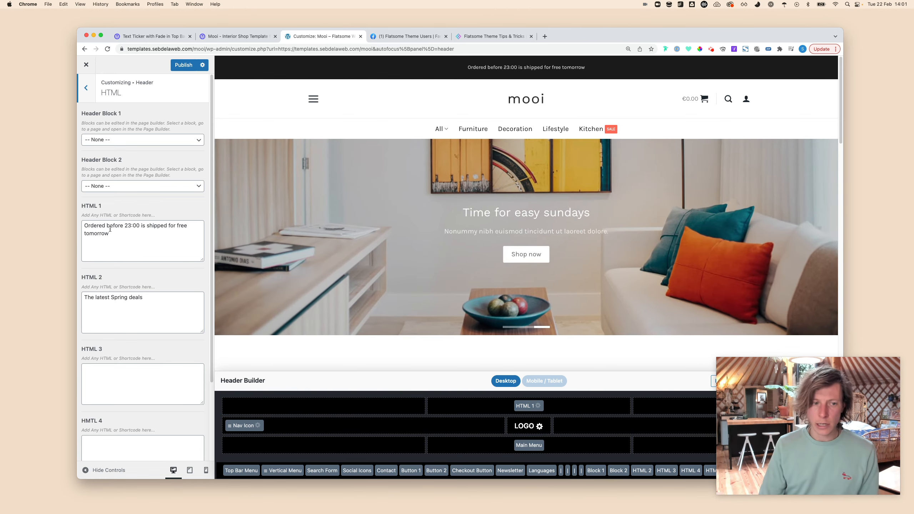
{"action": "left_click", "coordinate": [125, 237]}
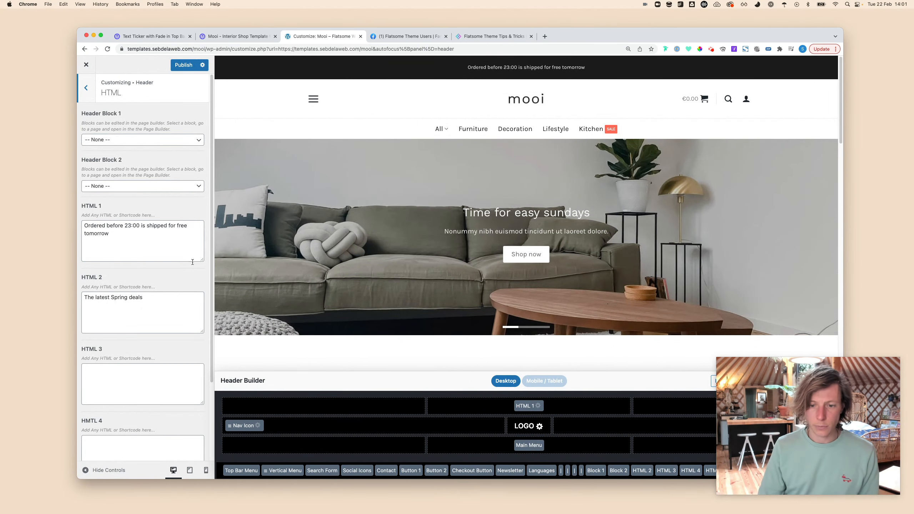
{"action": "triple_click", "coordinate": [142, 229]}
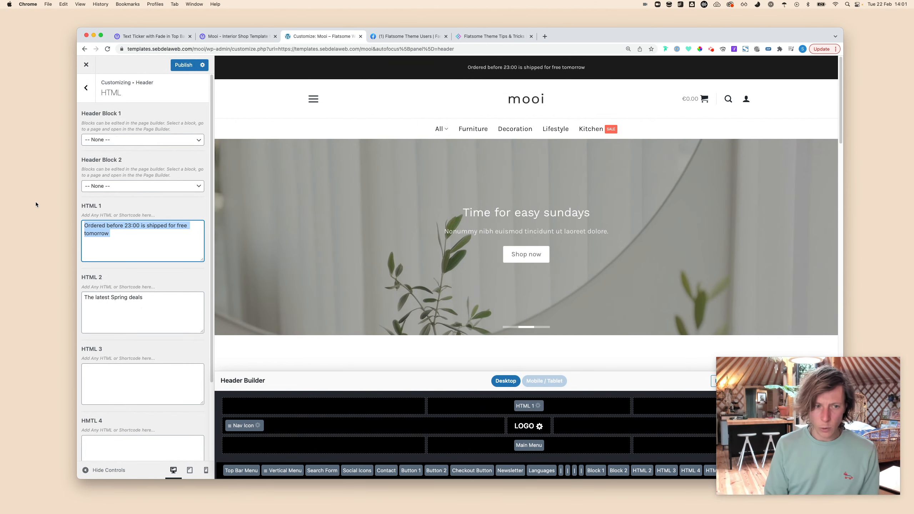
{"action": "type", "text": "Seb"}
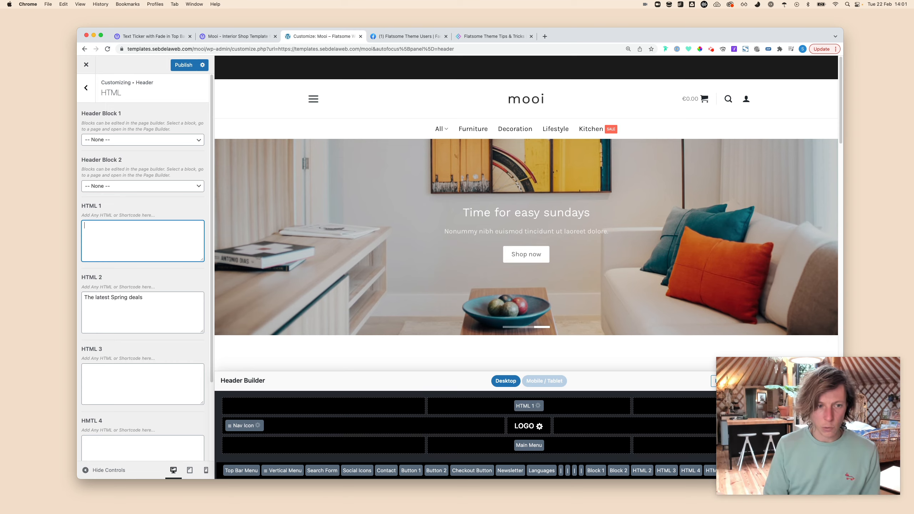
{"action": "left_click", "coordinate": [152, 36]}
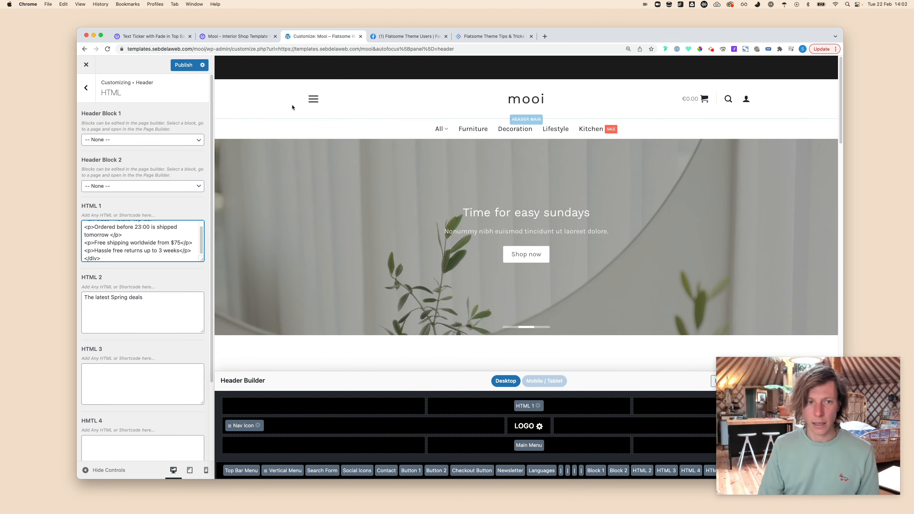
{"action": "mouse_move", "coordinate": [313, 101]}
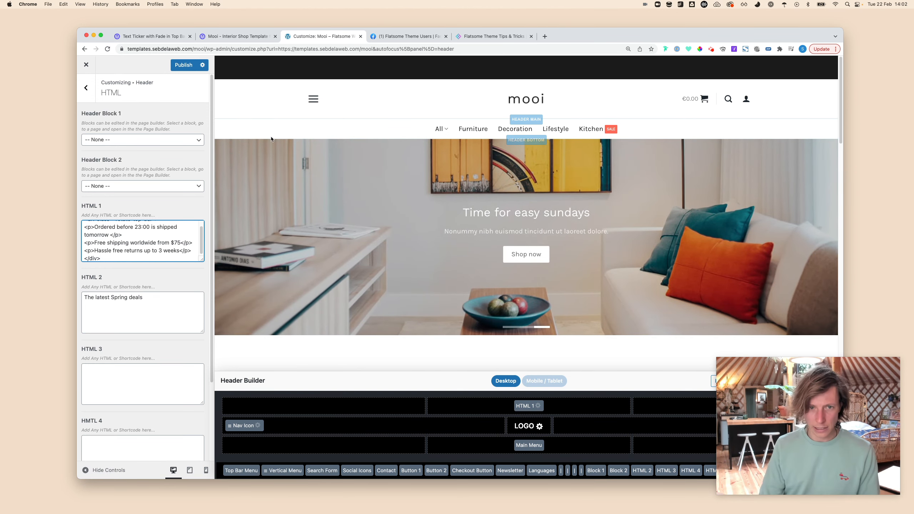
{"action": "mouse_move", "coordinate": [183, 65]}
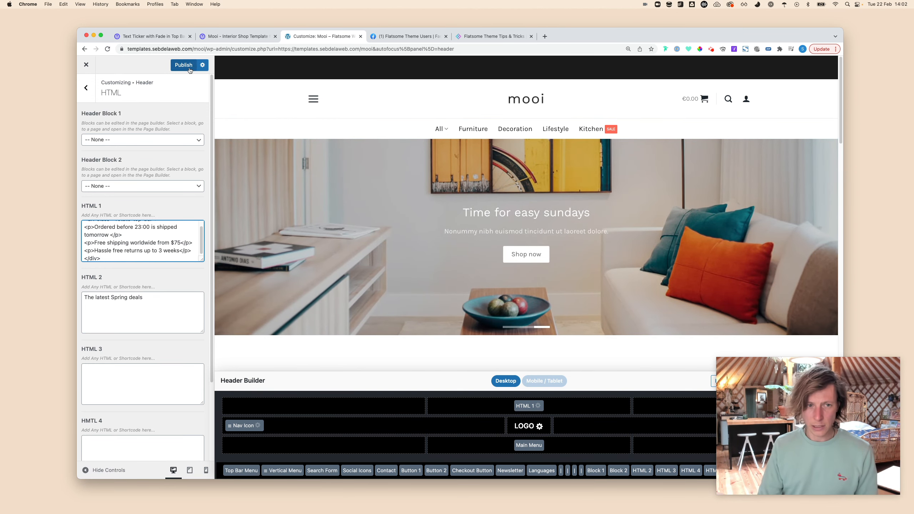
Step: Publish the rotating top bar and view the live Mooi homepage showing 'Free shipping worldwide from $75'
{"action": "left_click", "coordinate": [182, 65]}
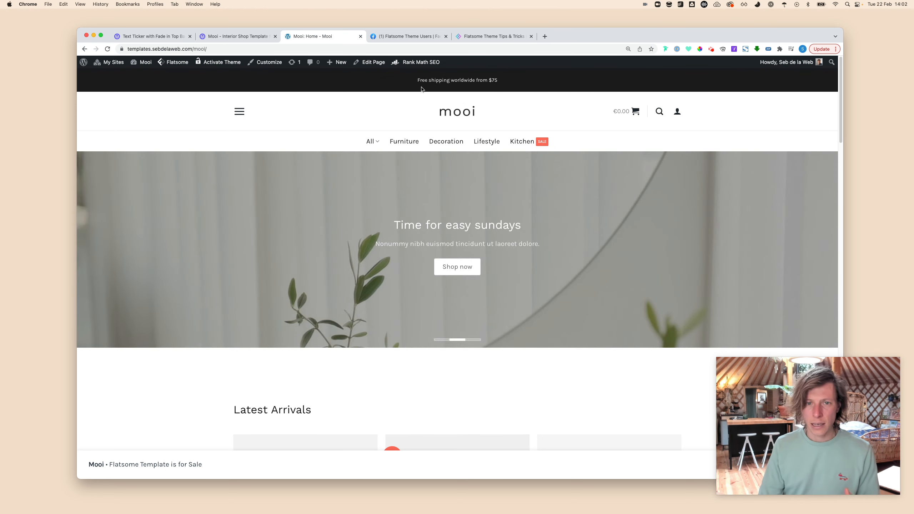
Step: Reopen the Customizer's Header panel from the live homepage admin bar
{"action": "left_click", "coordinate": [176, 62]}
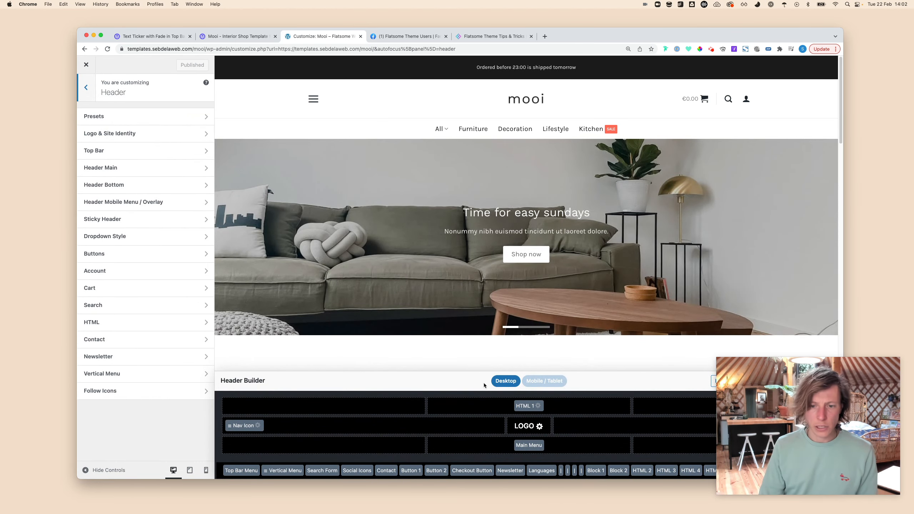
Step: In HTML 1, duplicate the last <p> ticker line and change it to 'Custom promotion'
{"action": "left_click", "coordinate": [91, 322]}
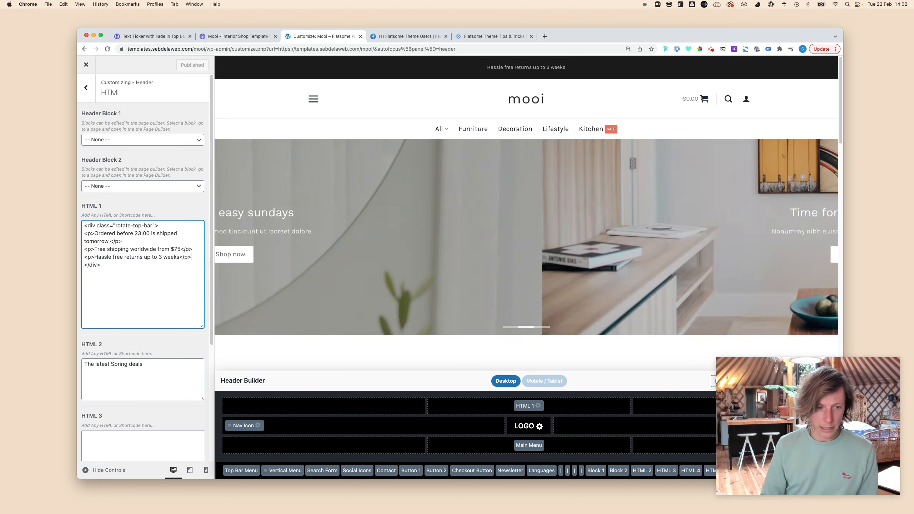
{"action": "type", "text": "<p>Hassle free returns up to 3 weeks</p>"}
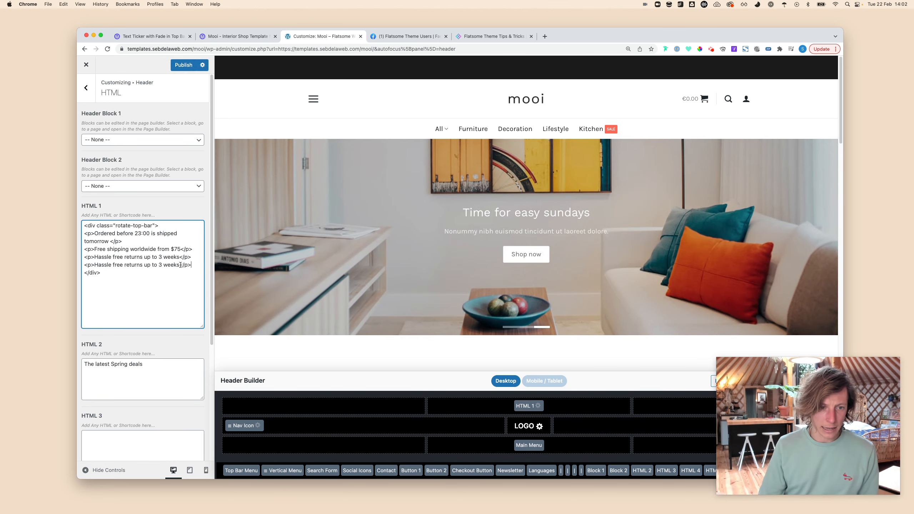
{"action": "type", "text": "Custom promotion</p>"}
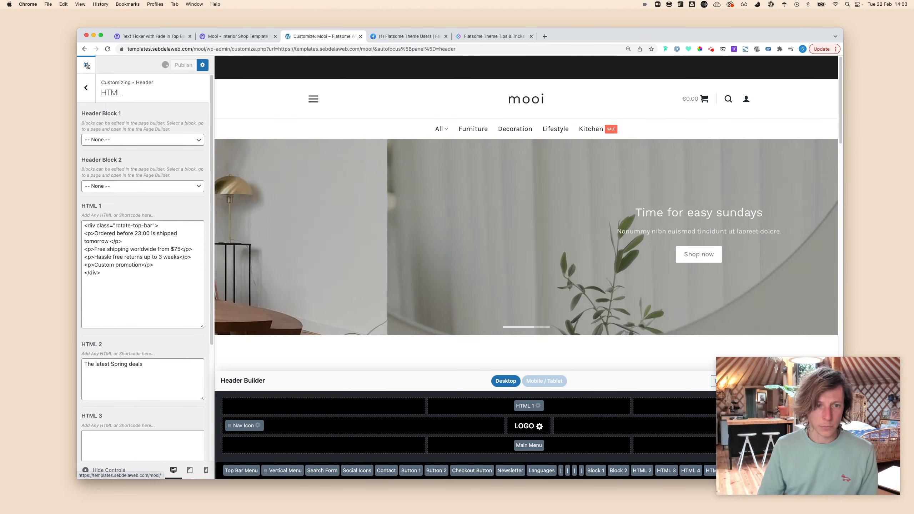
Step: Publish the fourth top-bar line and leave the Customizer for the live Mooi homepage
{"action": "left_click", "coordinate": [183, 65]}
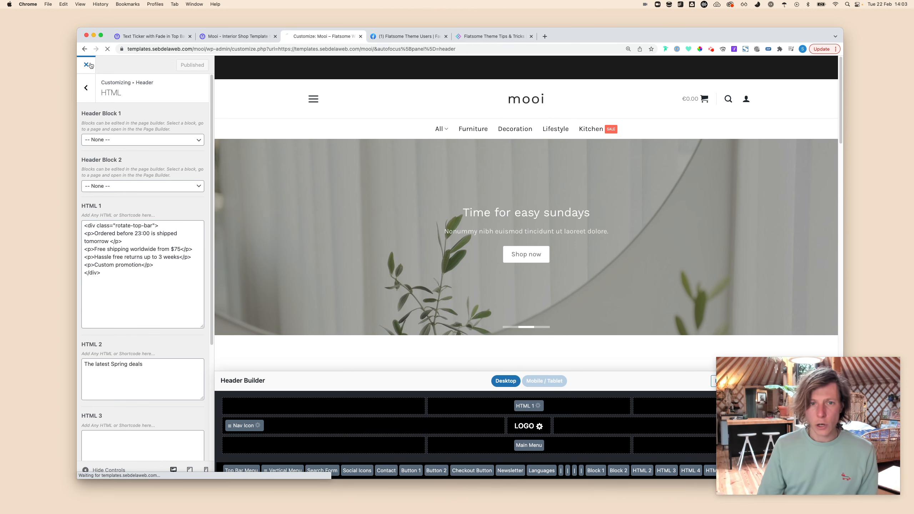
{"action": "left_click", "coordinate": [86, 64]}
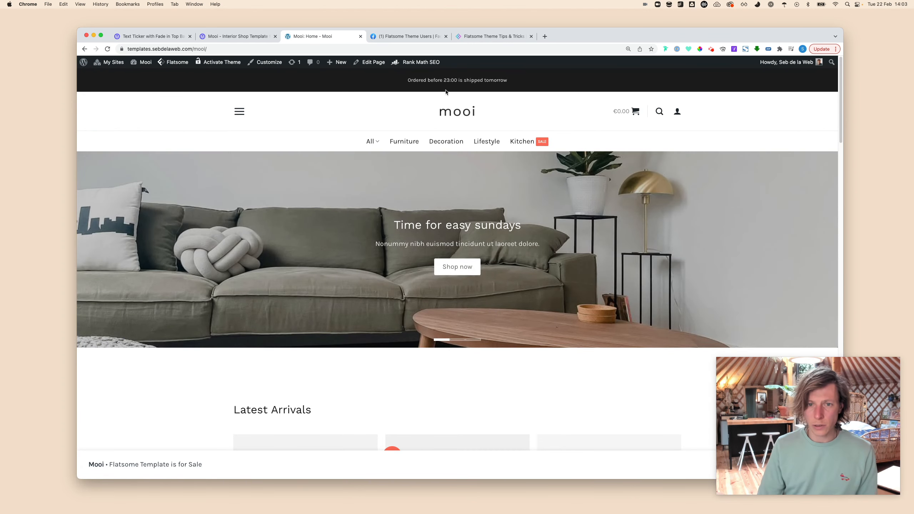
{"action": "mouse_move", "coordinate": [478, 126]}
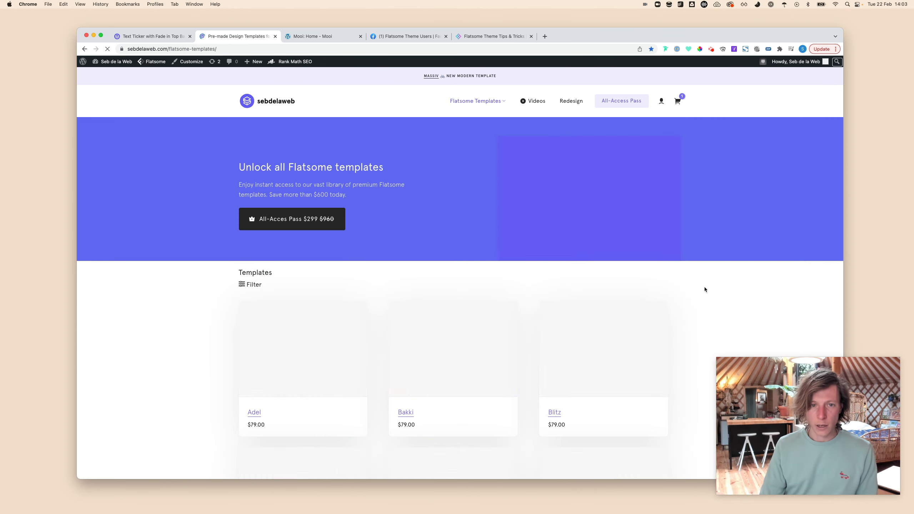
Step: Scroll through the Flatsome premium template grid, including Massiv and Mooi
{"action": "scroll", "scroll_direction": "down", "scroll_amount": 3}
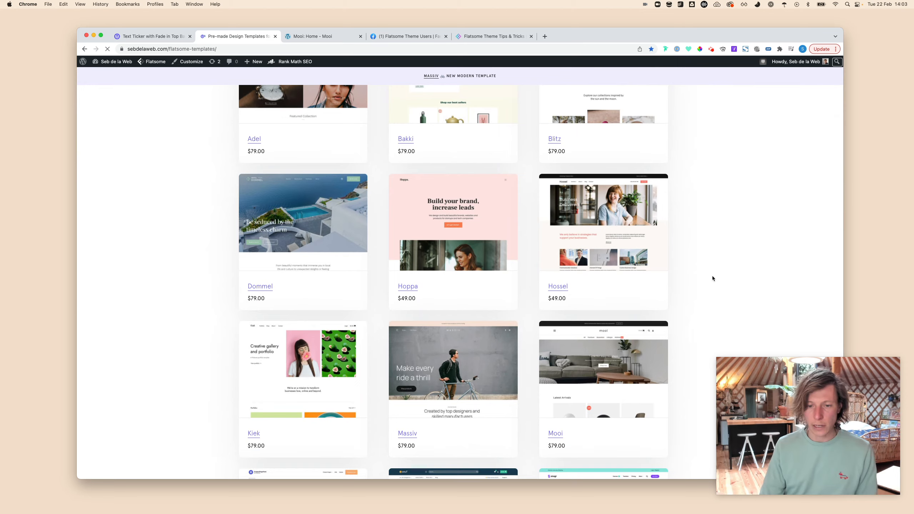